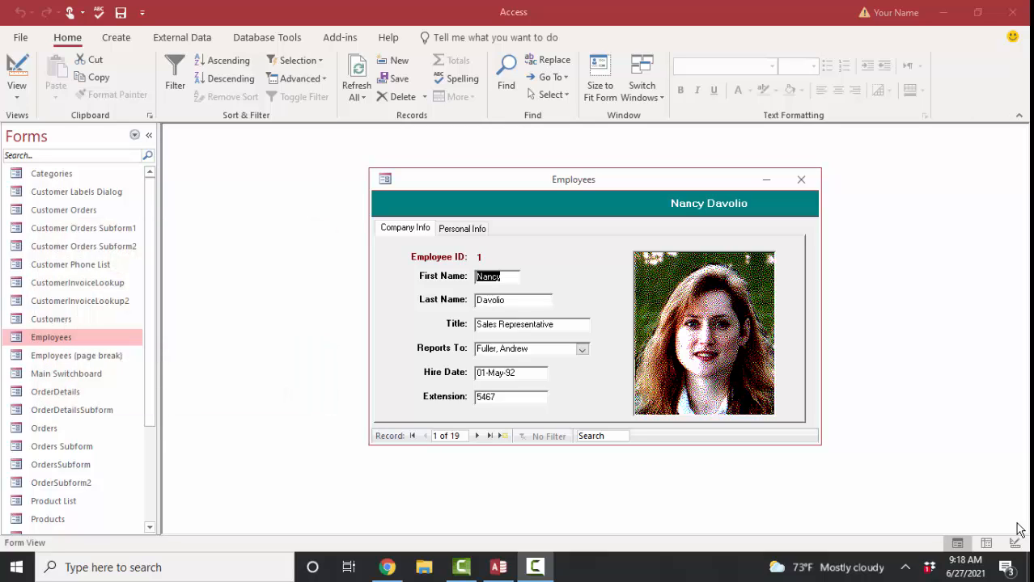
mouse_move(791, 450)
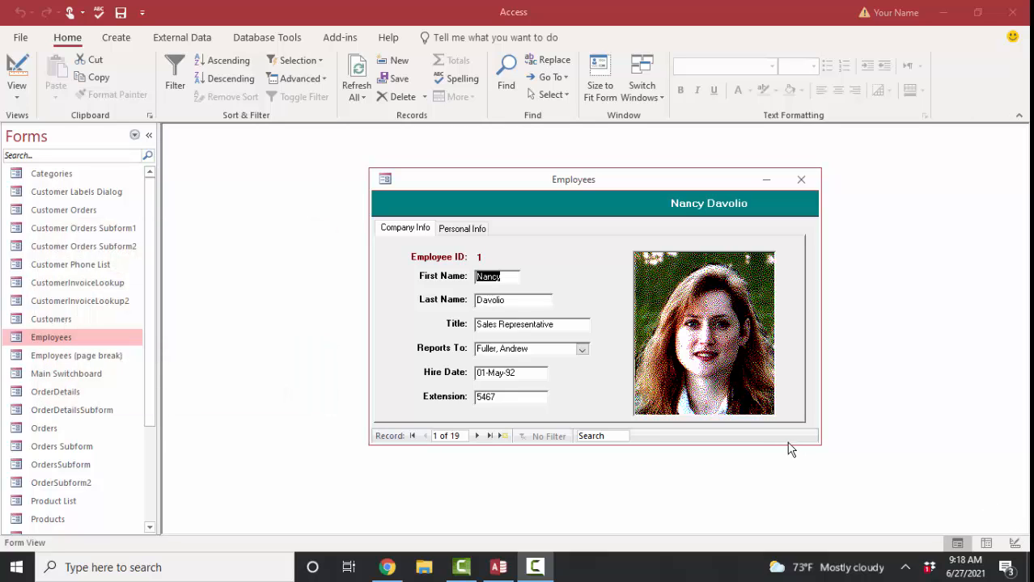
mouse_move(803, 465)
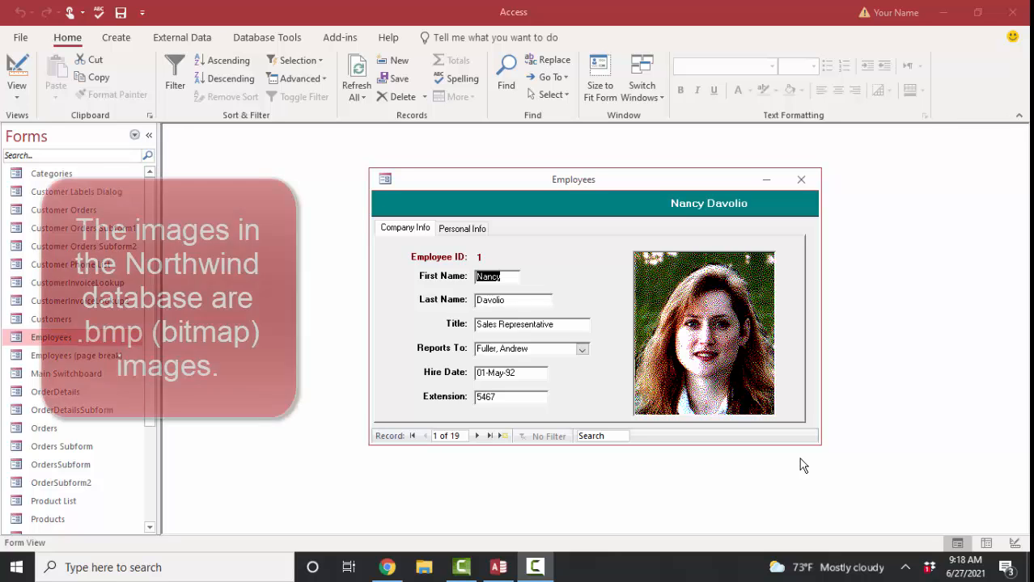
Browse the next two employee records and their photos, then close the Employees form.
left_click(477, 437)
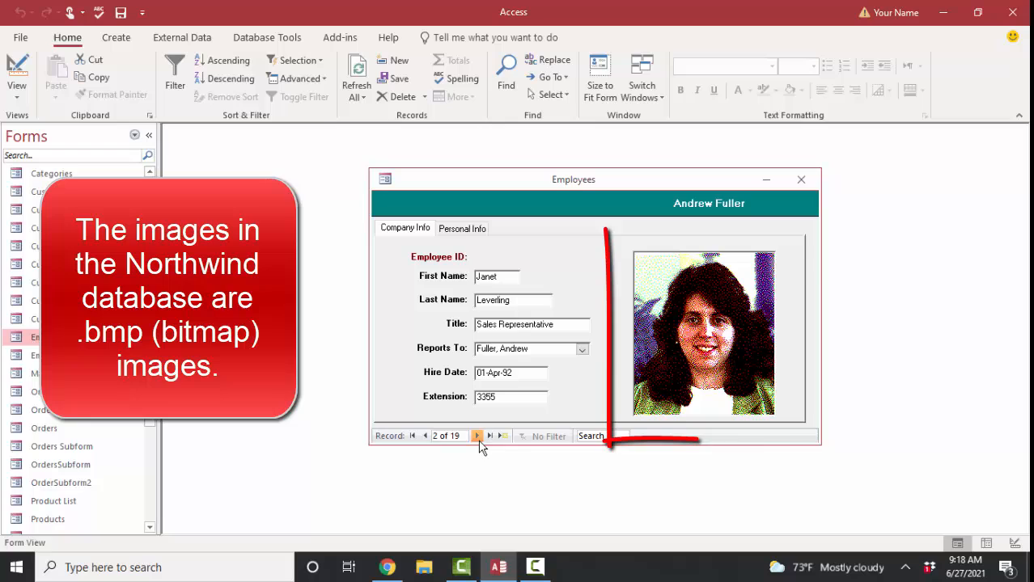
left_click(477, 436)
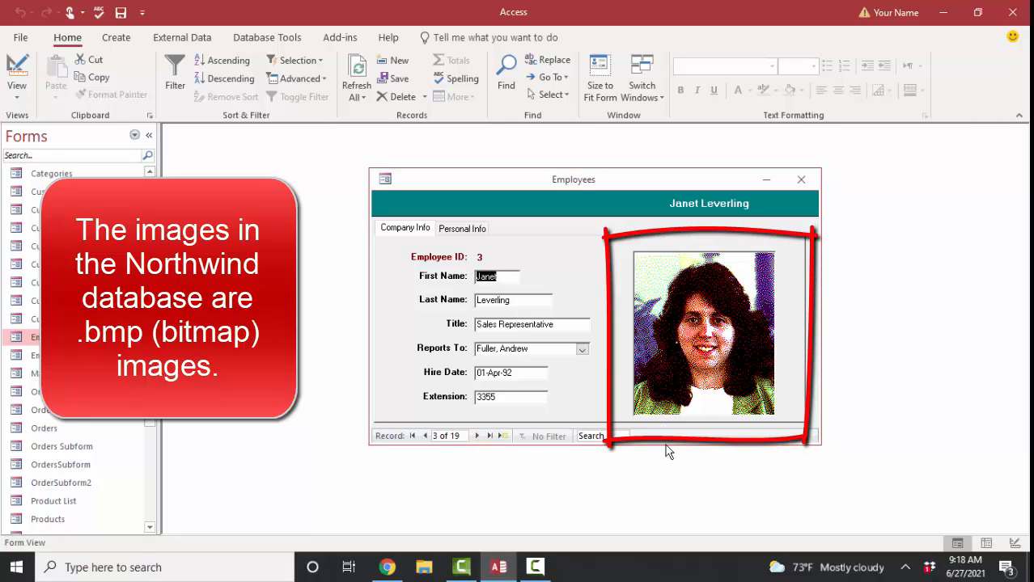
mouse_move(678, 477)
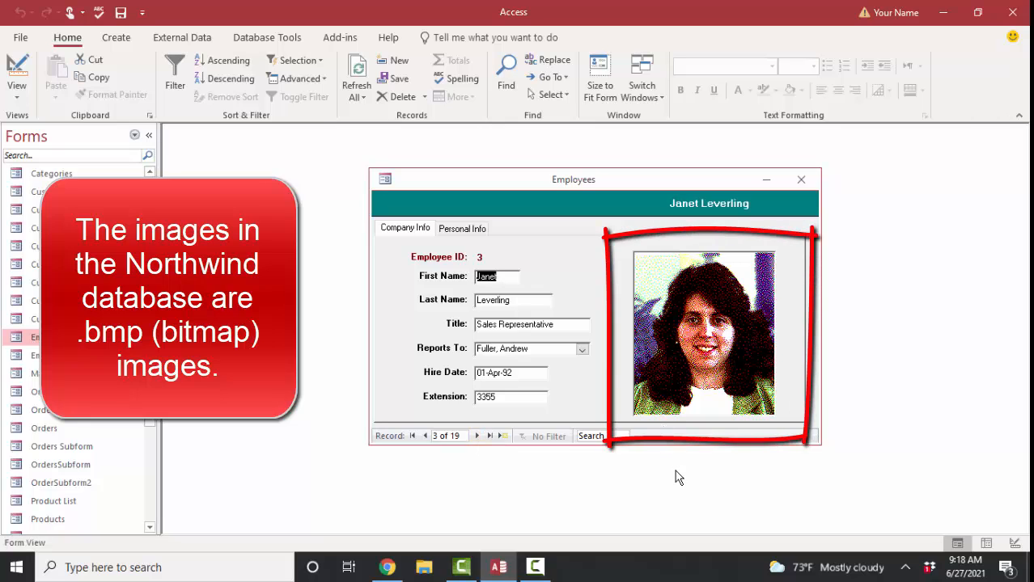
mouse_move(680, 468)
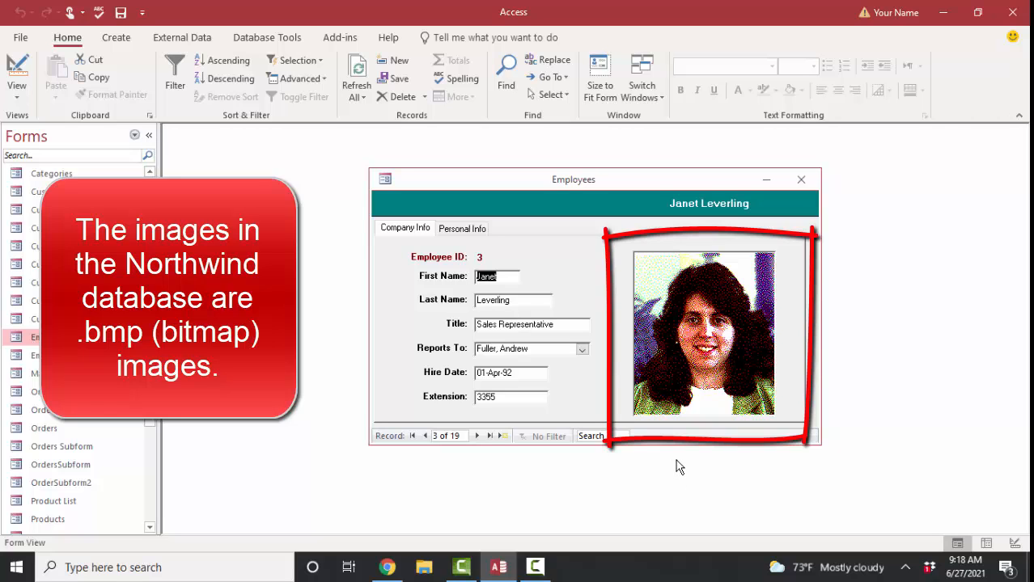
left_click(800, 178)
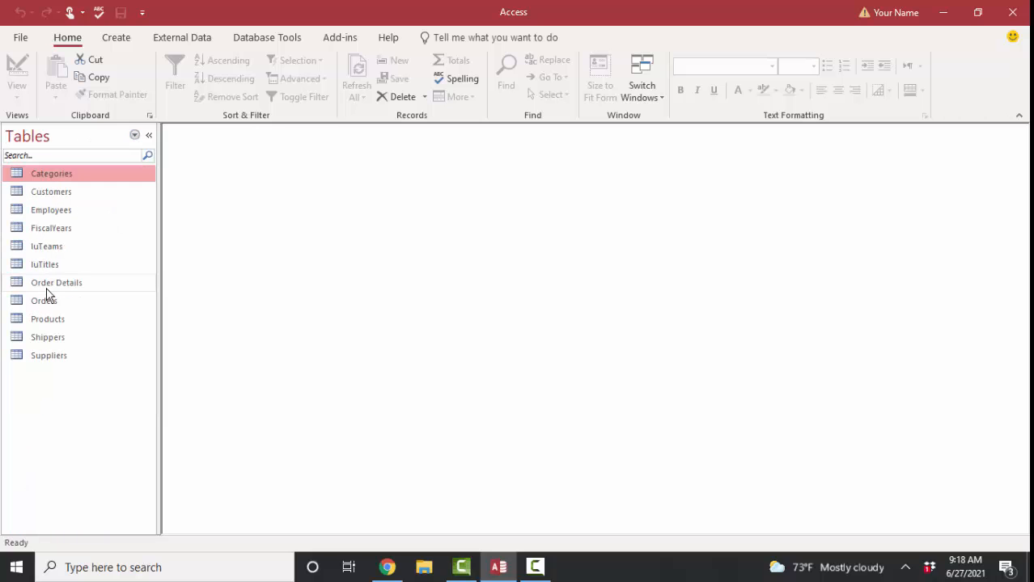
Open the Employees table, scroll right to the Photo column, and switch to Design view.
double_click(51, 209)
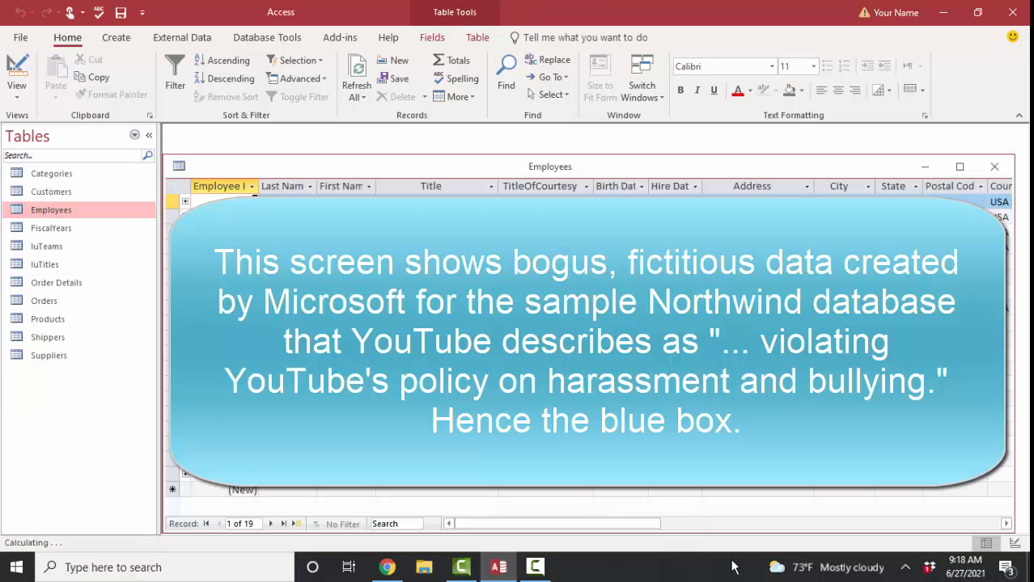
scroll("right", 3)
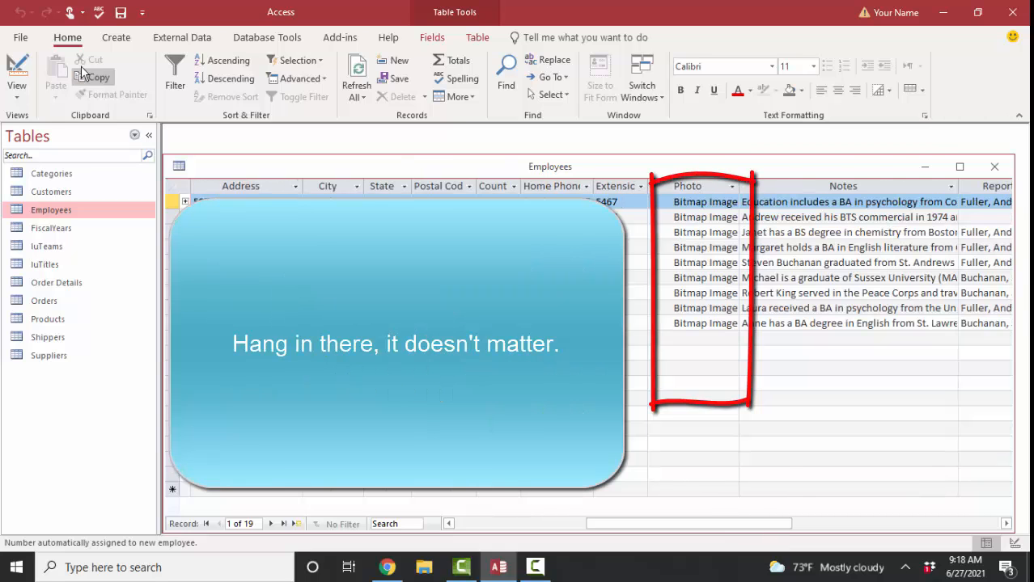
left_click(17, 73)
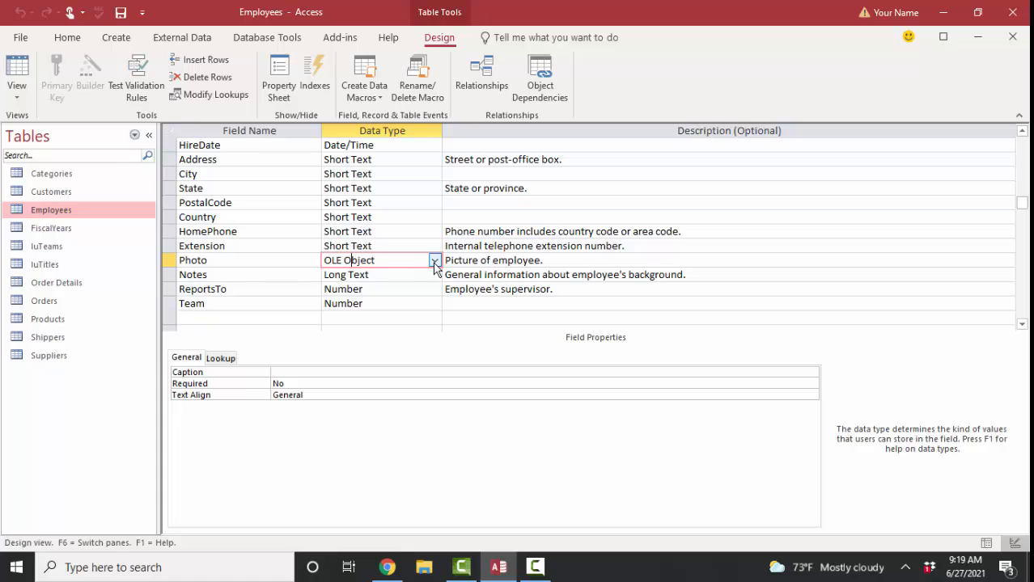
mouse_move(433, 266)
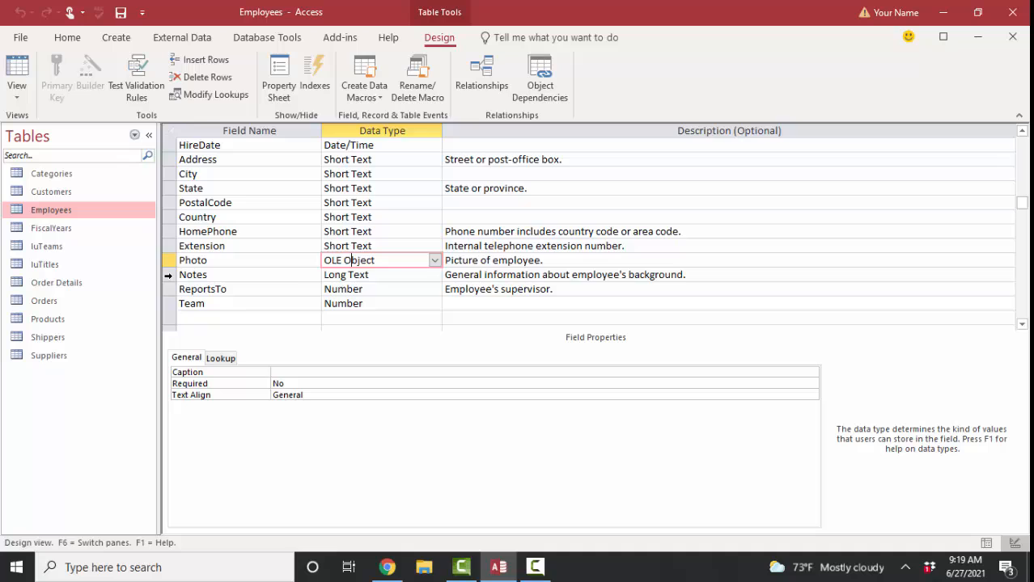
Insert Photo2 above Notes as 'jpg images of employee'; prefix Photo's description with 'bmp'.
right_click(168, 274)
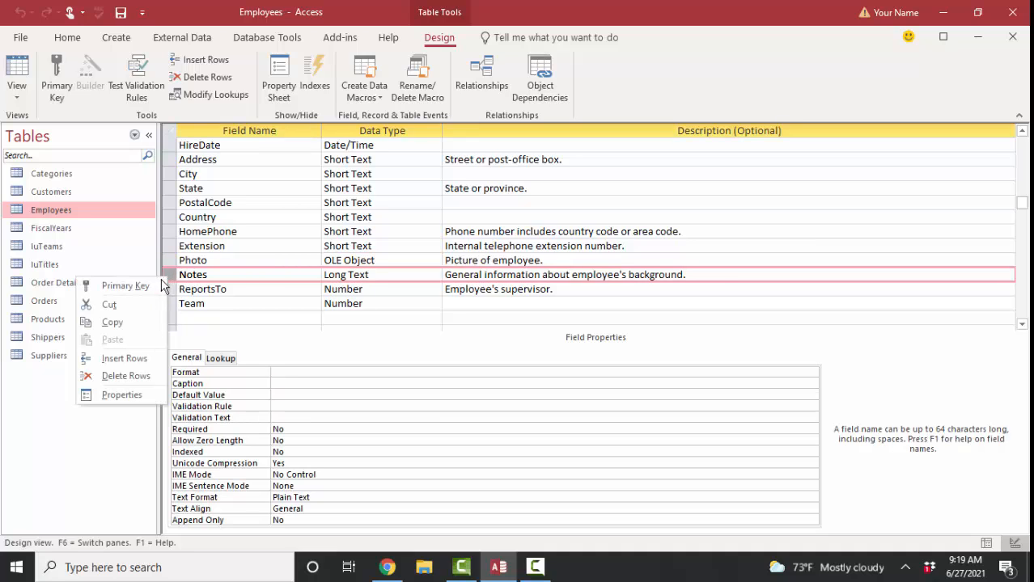
left_click(124, 357)
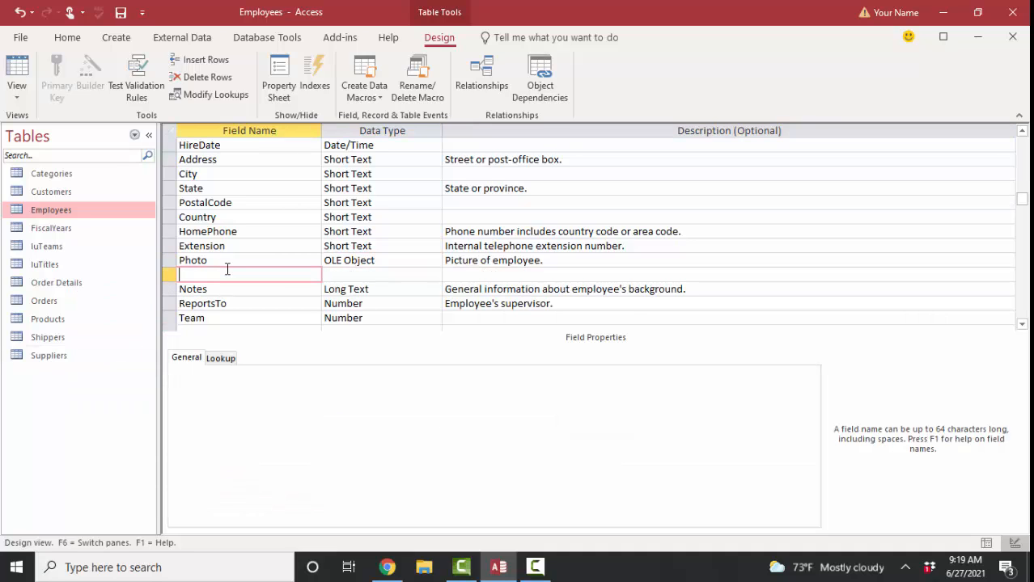
type("Photo2")
left_click(729, 274)
type("jpg imags")
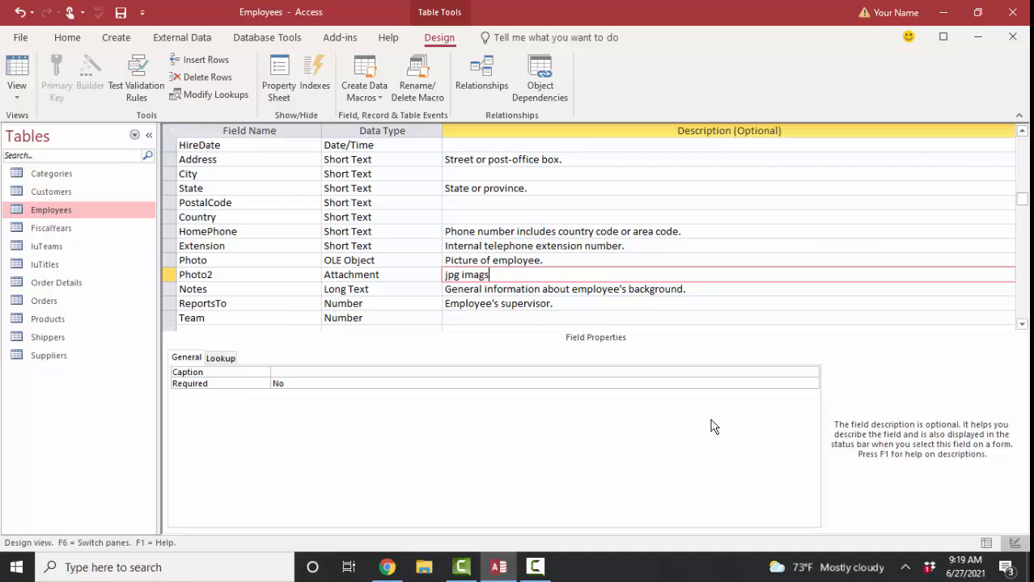
type("of")
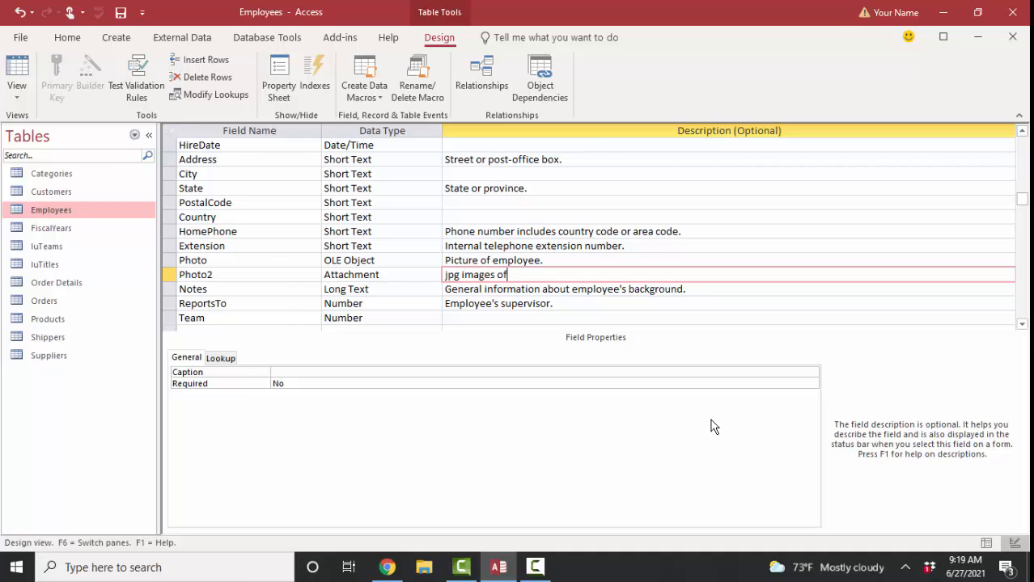
type("employee")
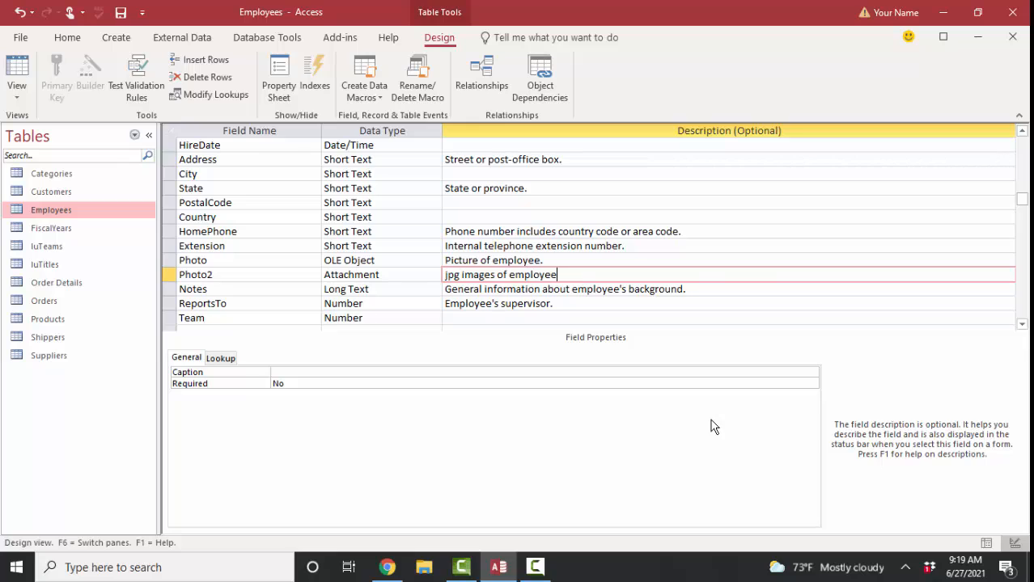
left_click(193, 259)
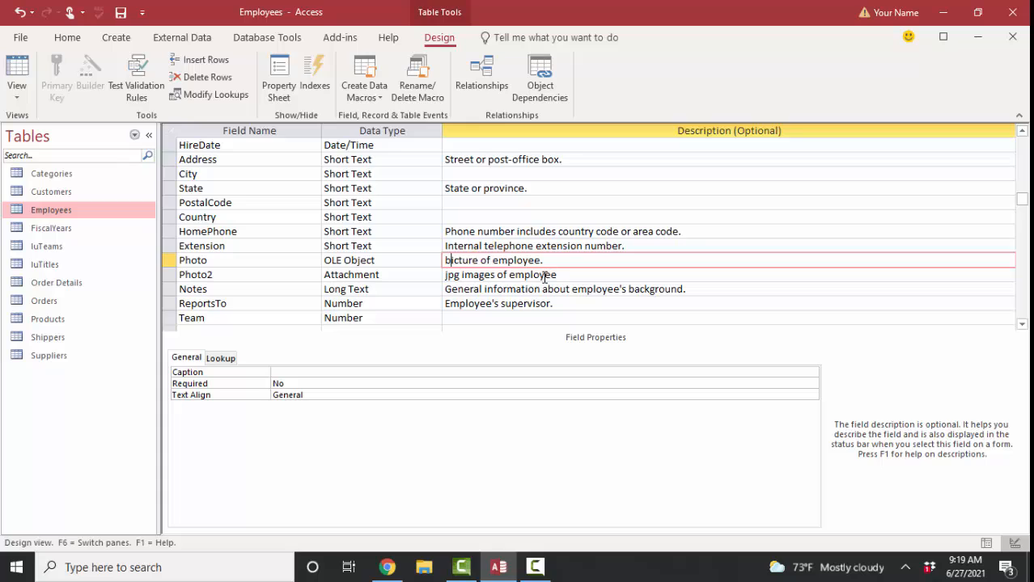
type("bmp")
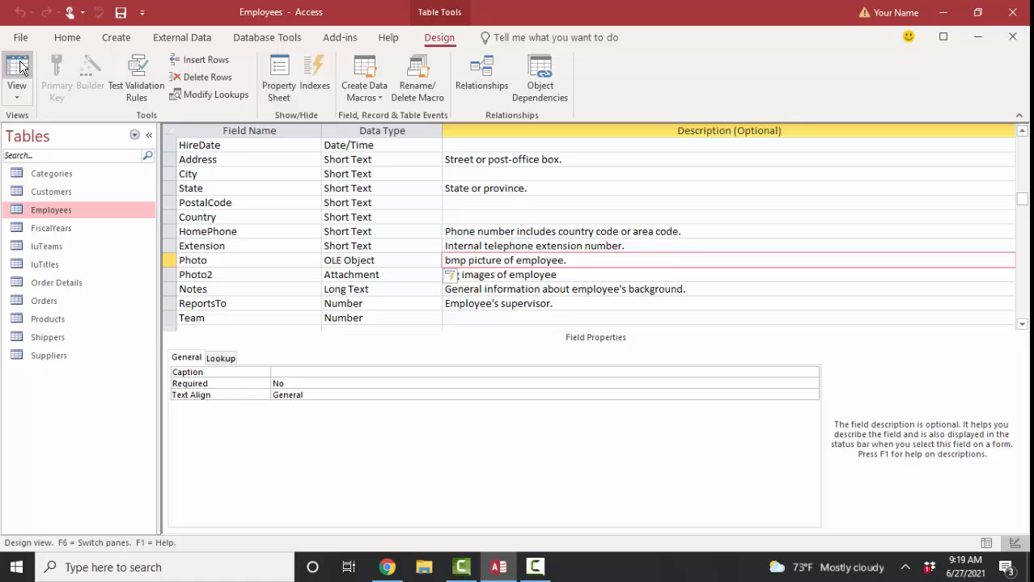
Return to Datasheet view and open the first employee's attachments.
left_click(17, 73)
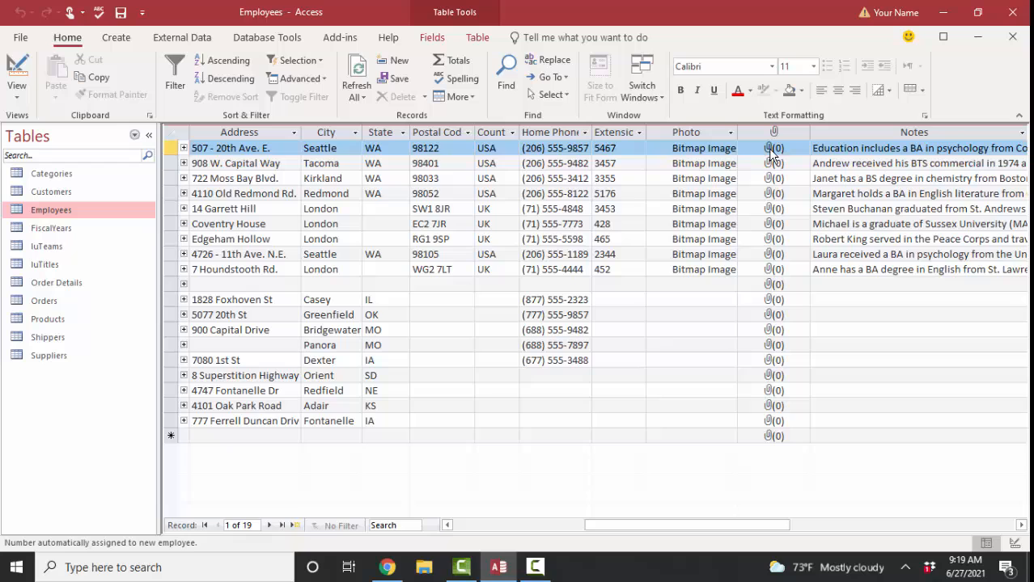
double_click(774, 148)
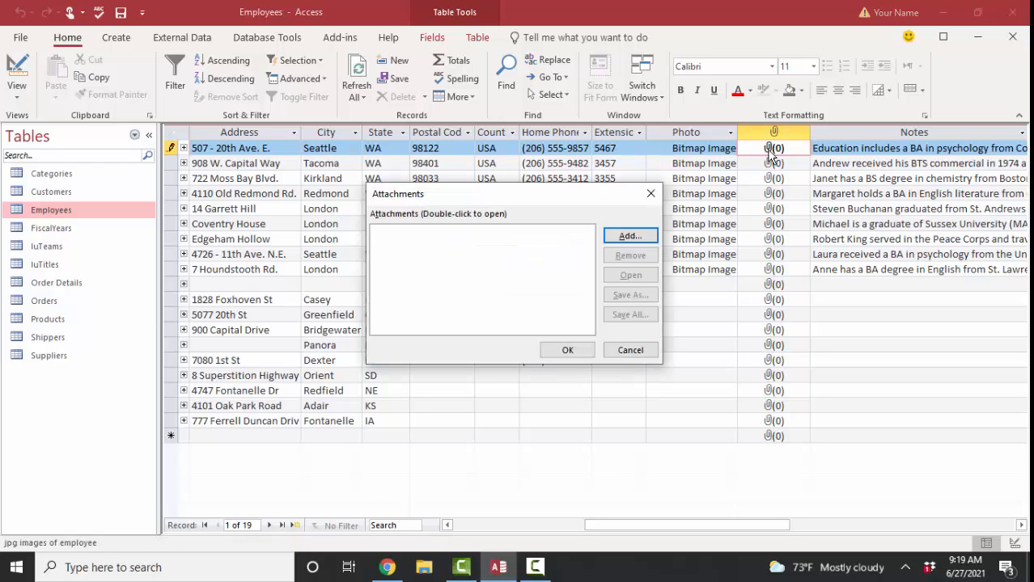
left_click(629, 235)
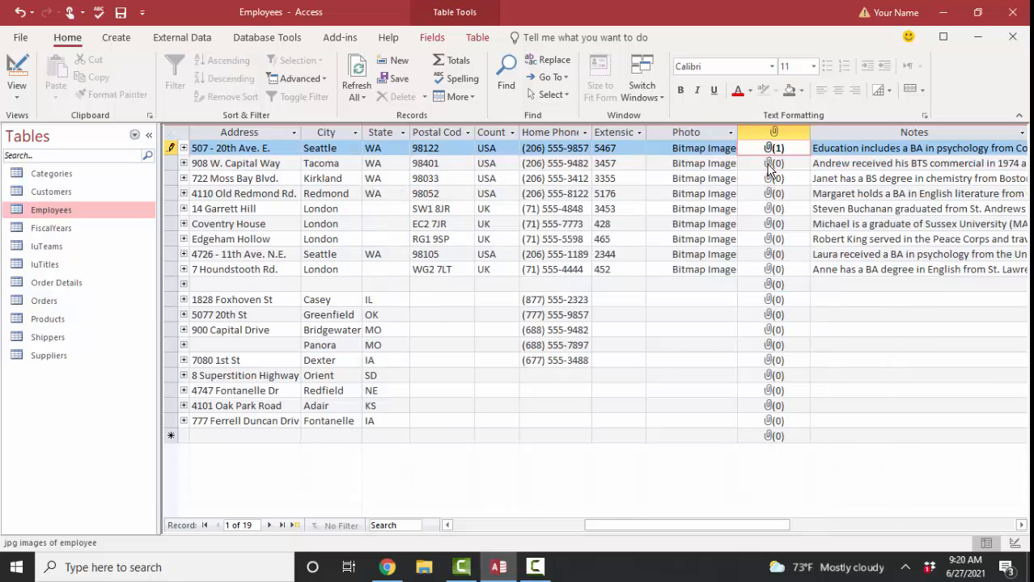
Attach DougLisa2.JPG to the second (Tacoma) employee.
double_click(775, 163)
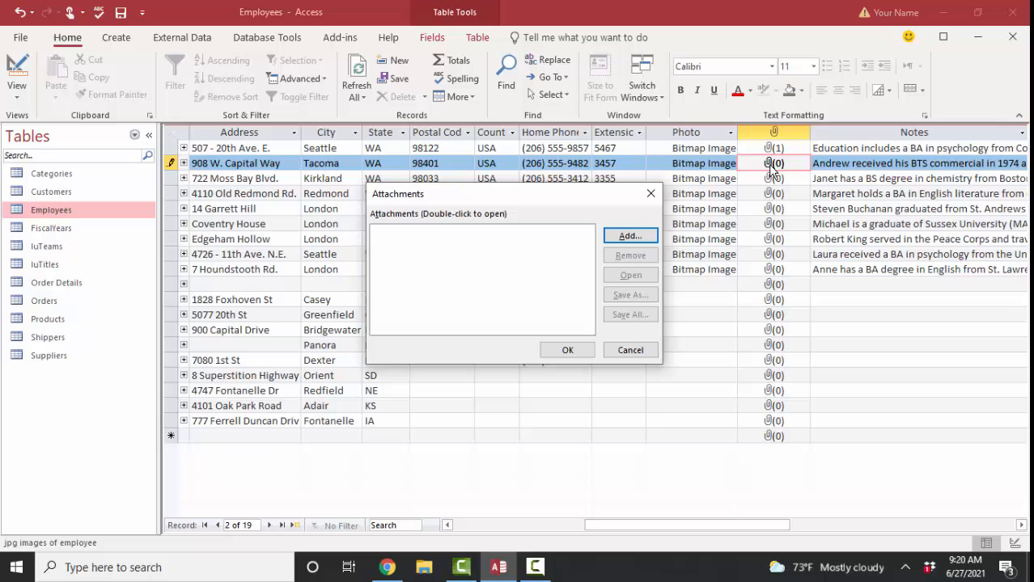
mouse_move(654, 256)
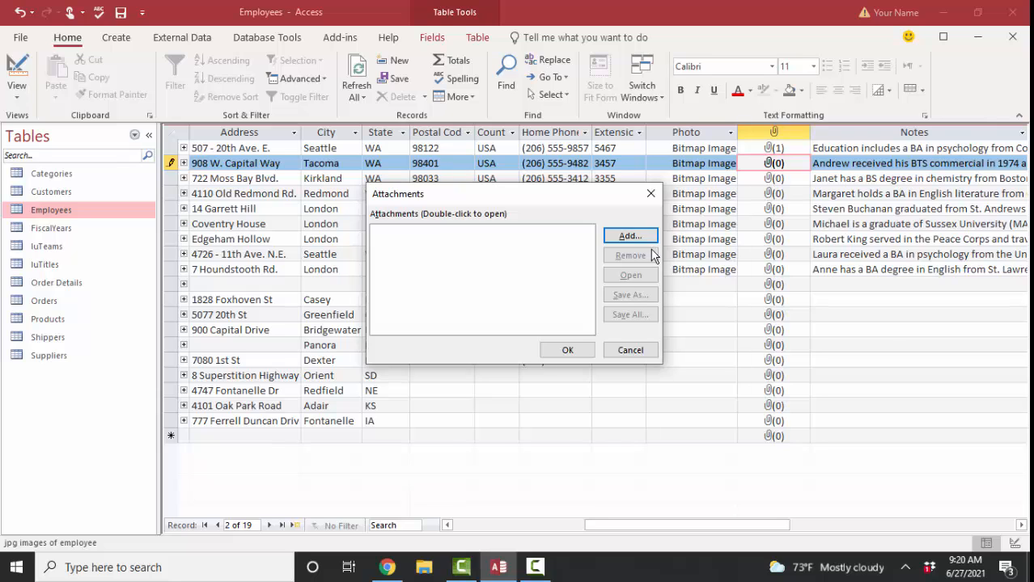
left_click(630, 235)
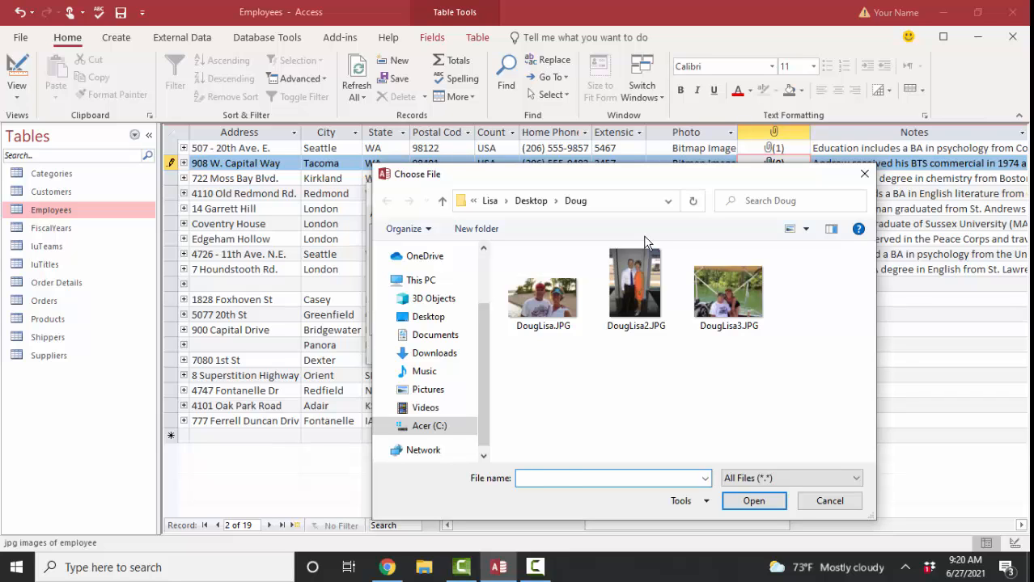
left_click(636, 291)
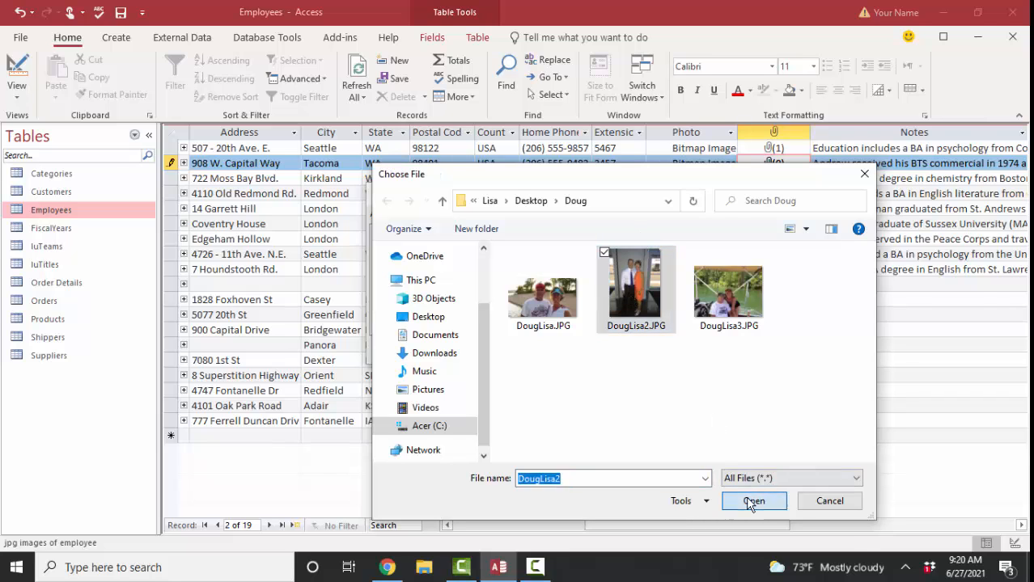
left_click(753, 501)
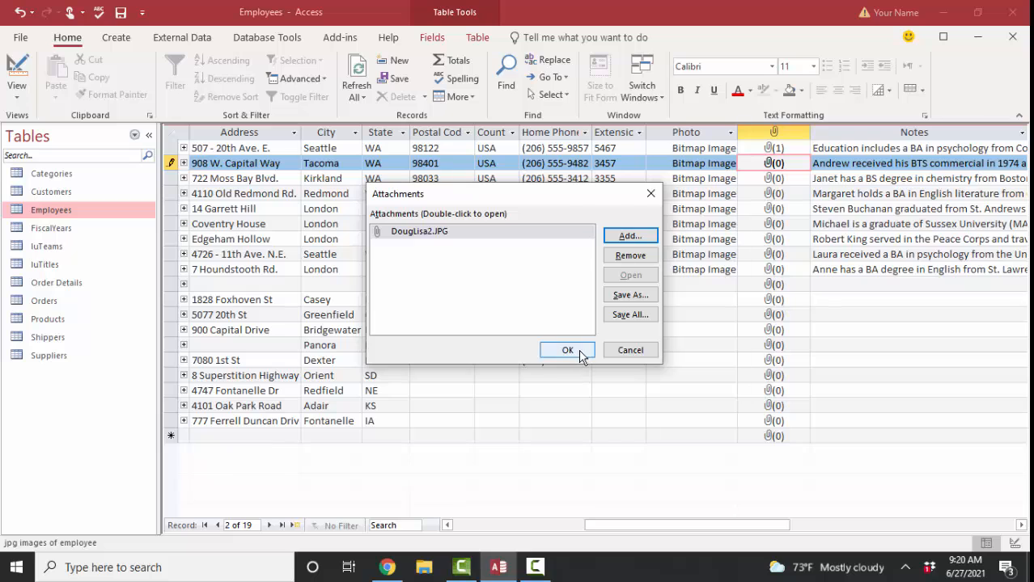
left_click(567, 350)
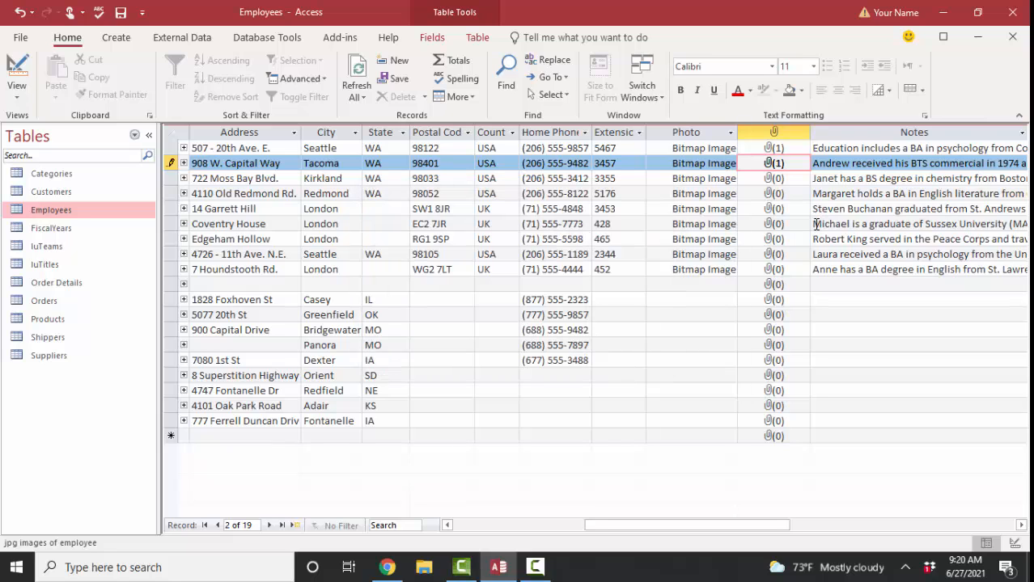
Attach DougLisa3.JPG to the Kirkland employee and recheck the first employee's attachment.
double_click(776, 178)
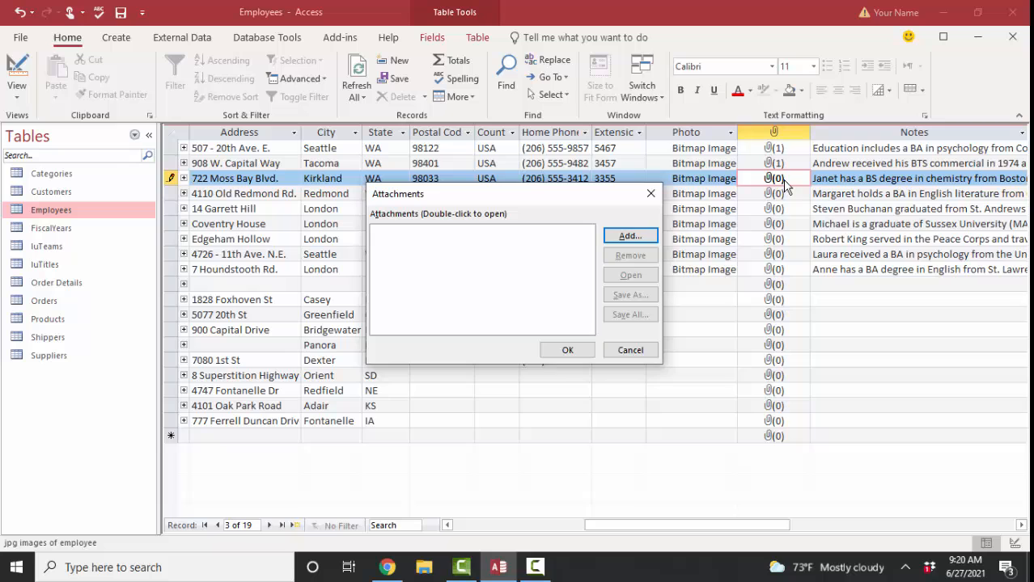
left_click(629, 236)
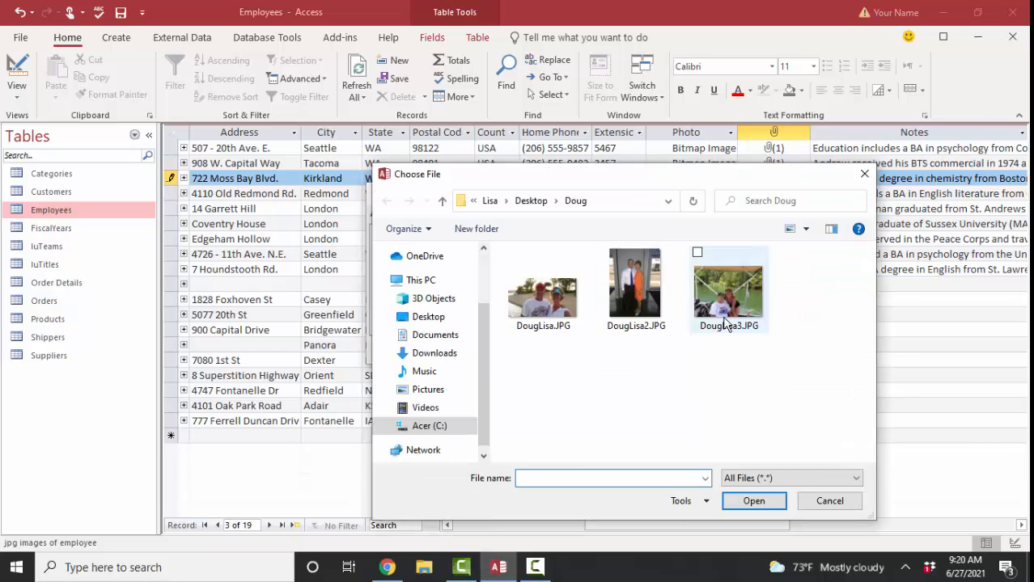
left_click(753, 501)
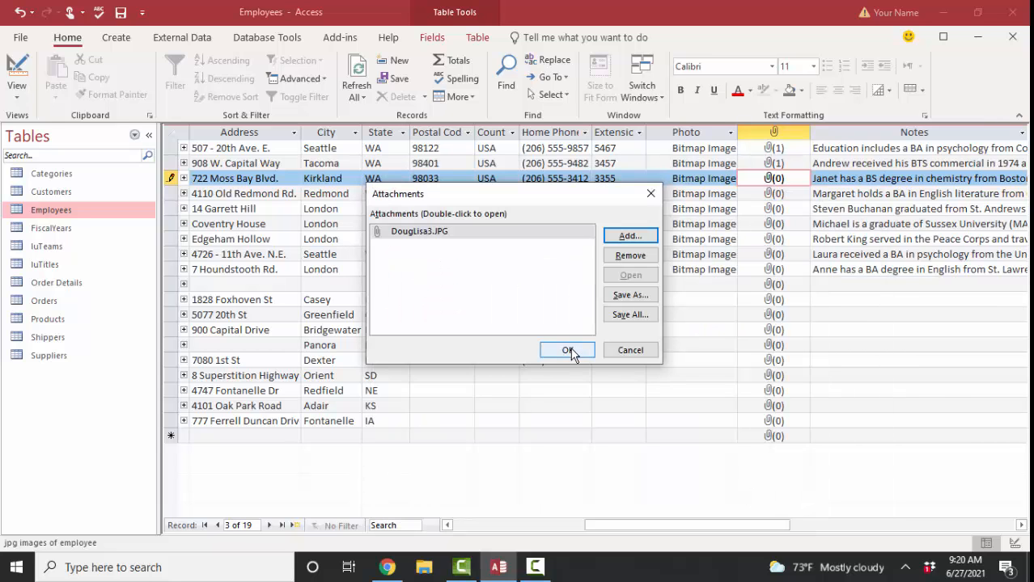
mouse_move(630, 274)
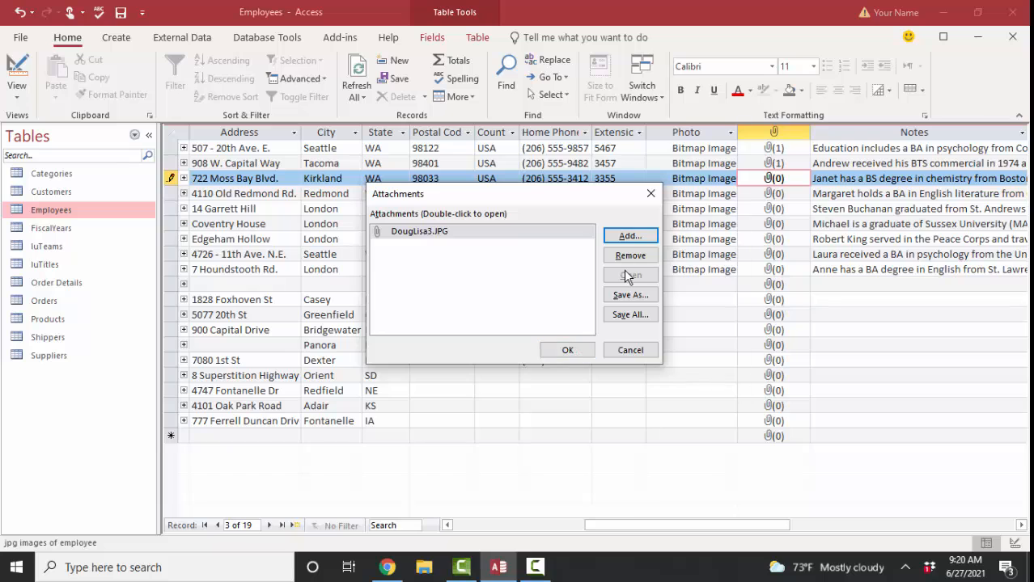
left_click(567, 350)
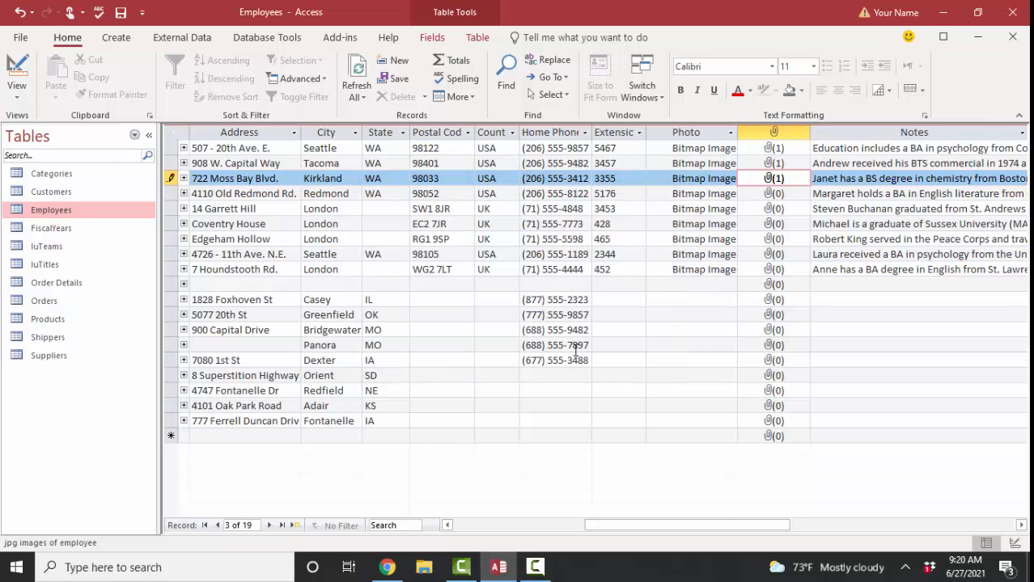
double_click(774, 148)
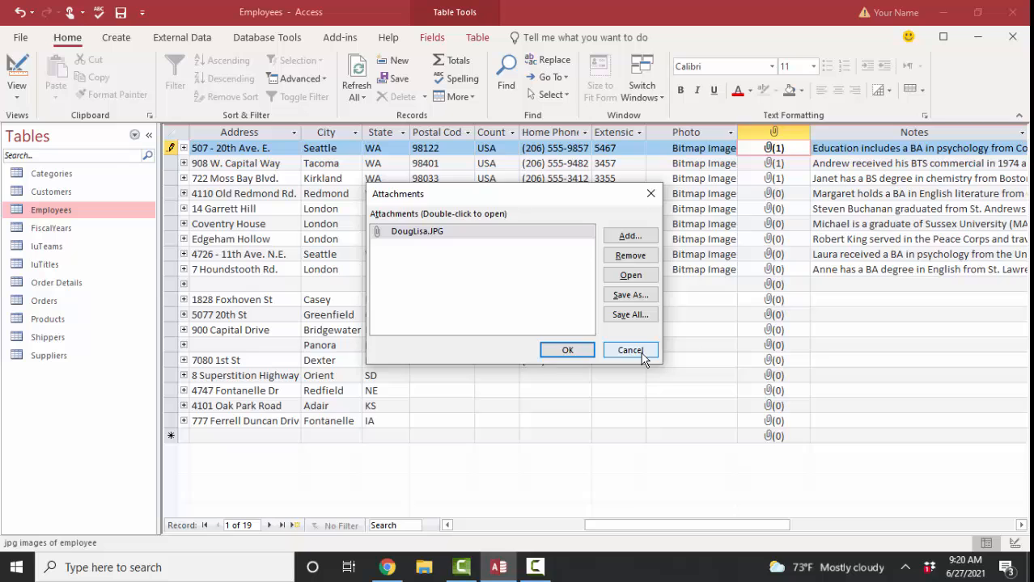
Close the Employees table and switch the Navigation Pane to list Forms.
left_click(630, 350)
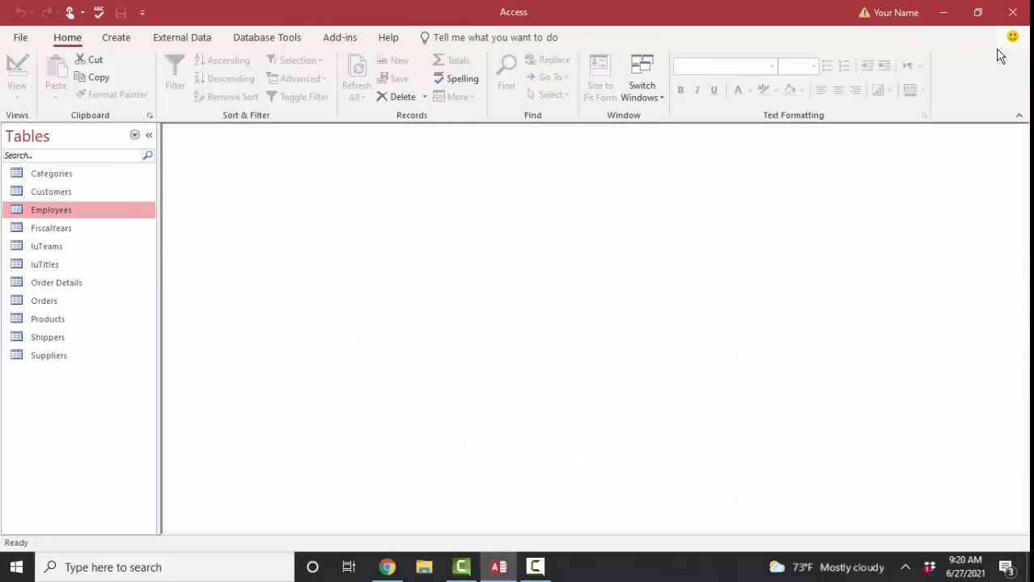
left_click(134, 135)
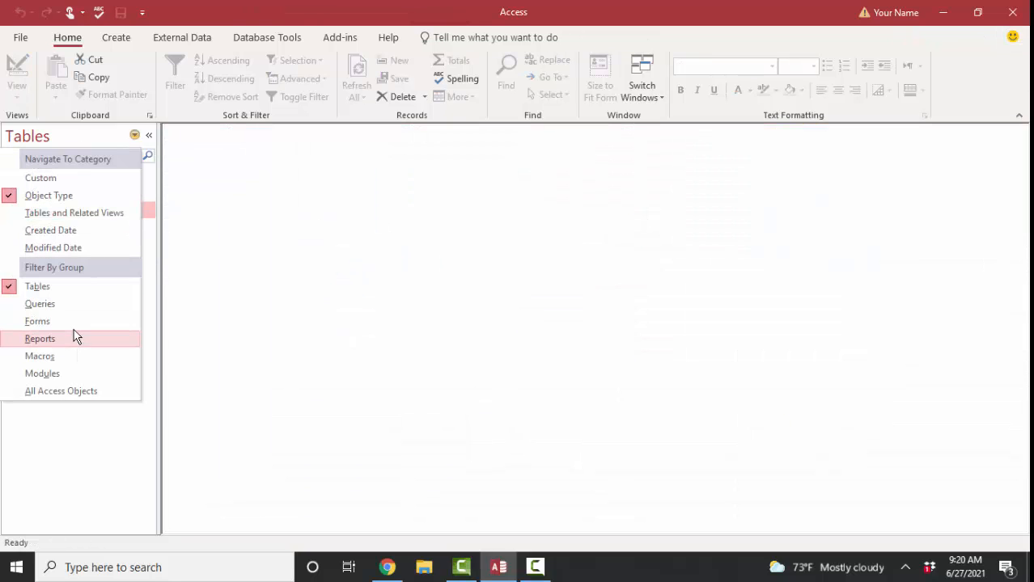
left_click(37, 321)
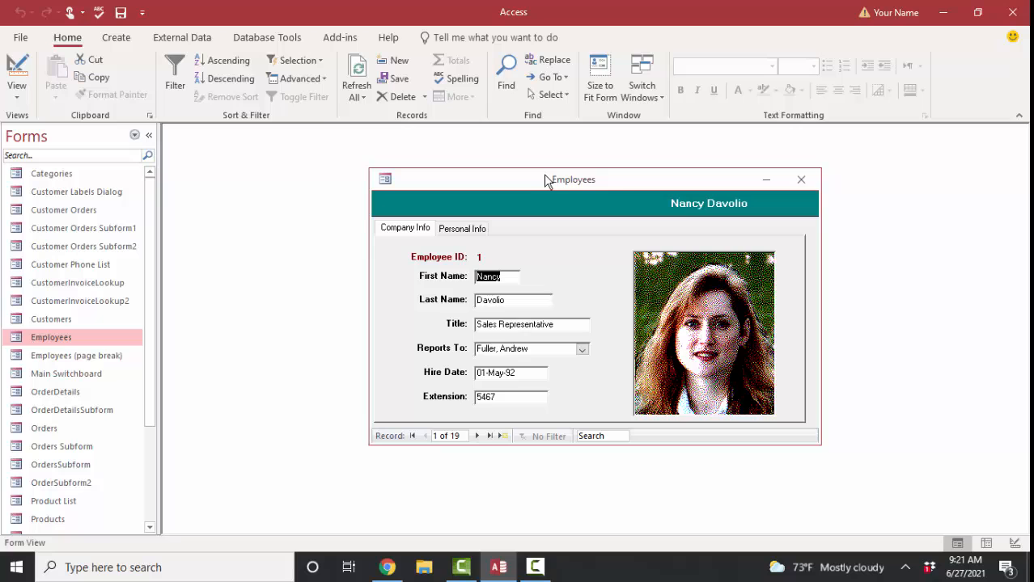
Put the Employees form in Design view, maximize it, and show the Field List.
left_click(16, 73)
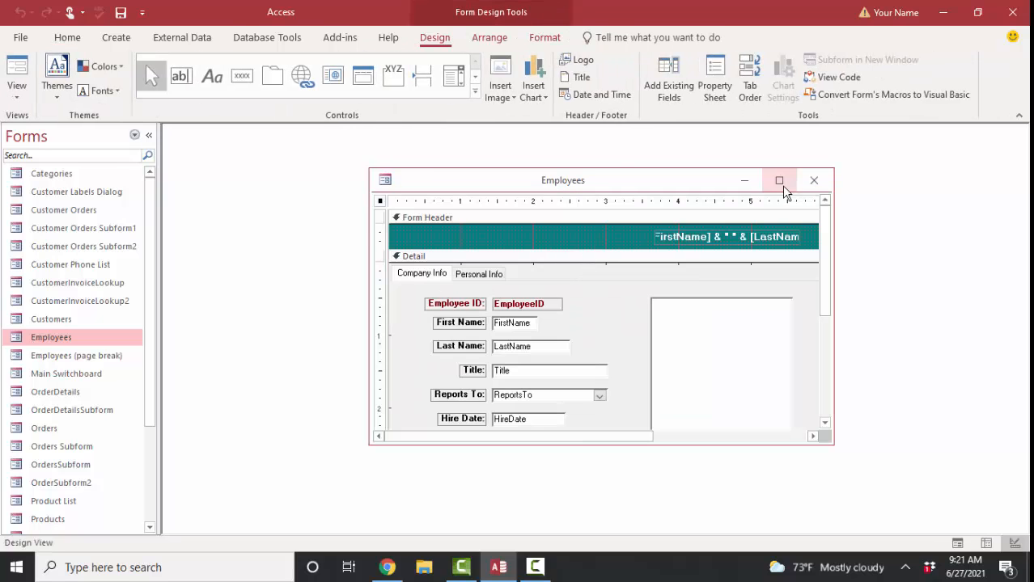
left_click(779, 179)
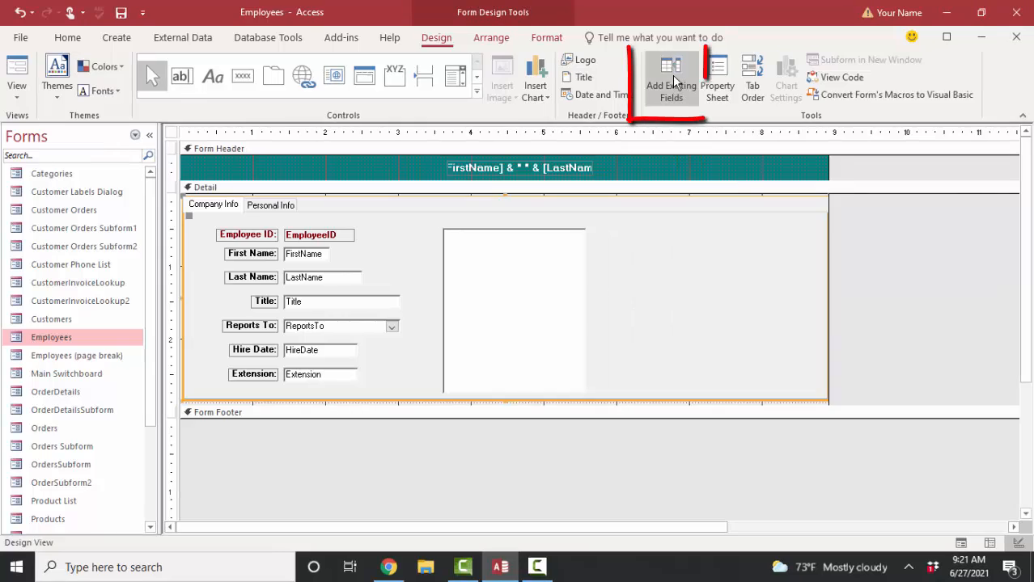
left_click(671, 77)
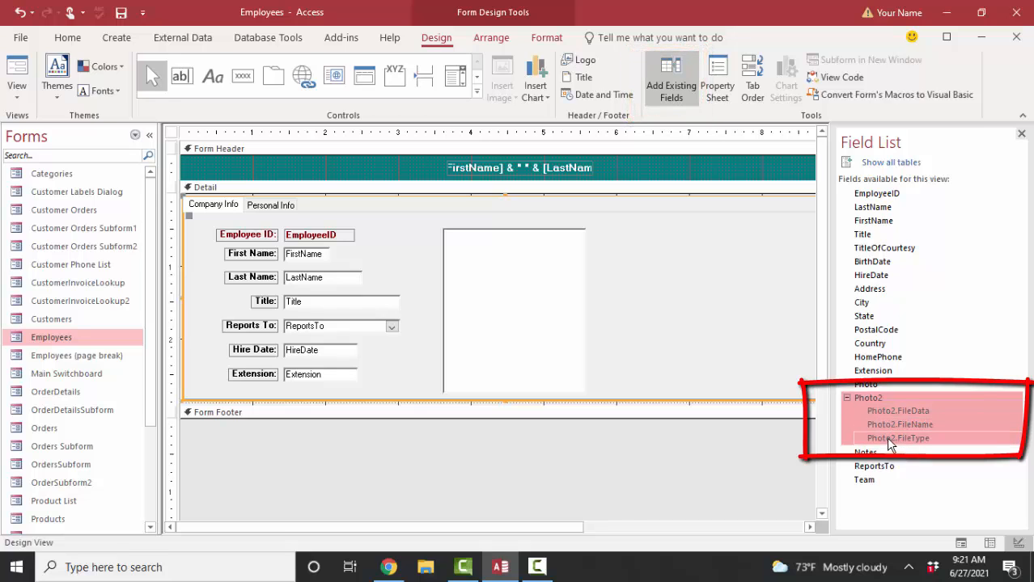
mouse_move(895, 445)
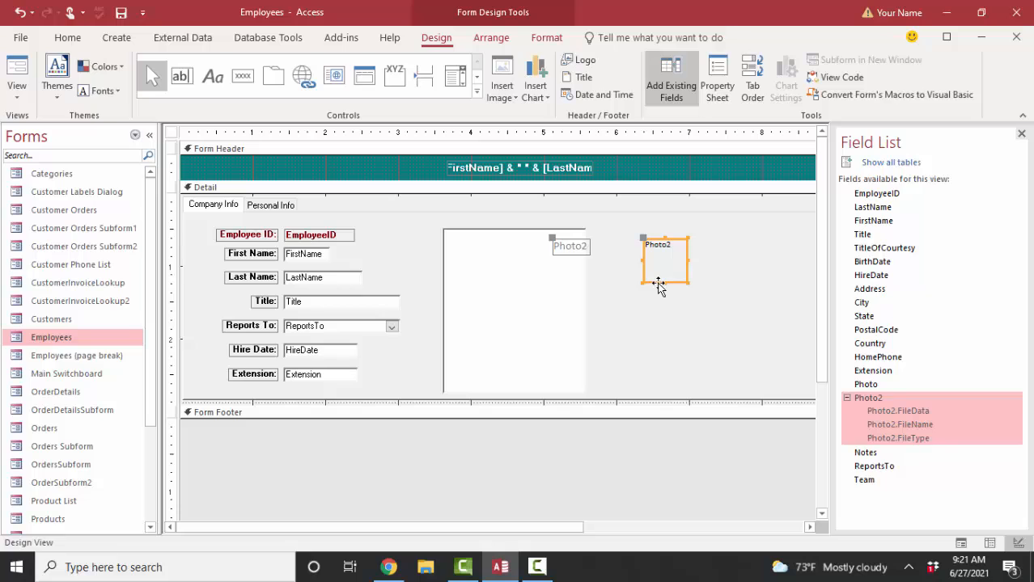
Delete the Photo2 label, select the Photo2 attachment control, and show its Property Sheet.
left_click(570, 247)
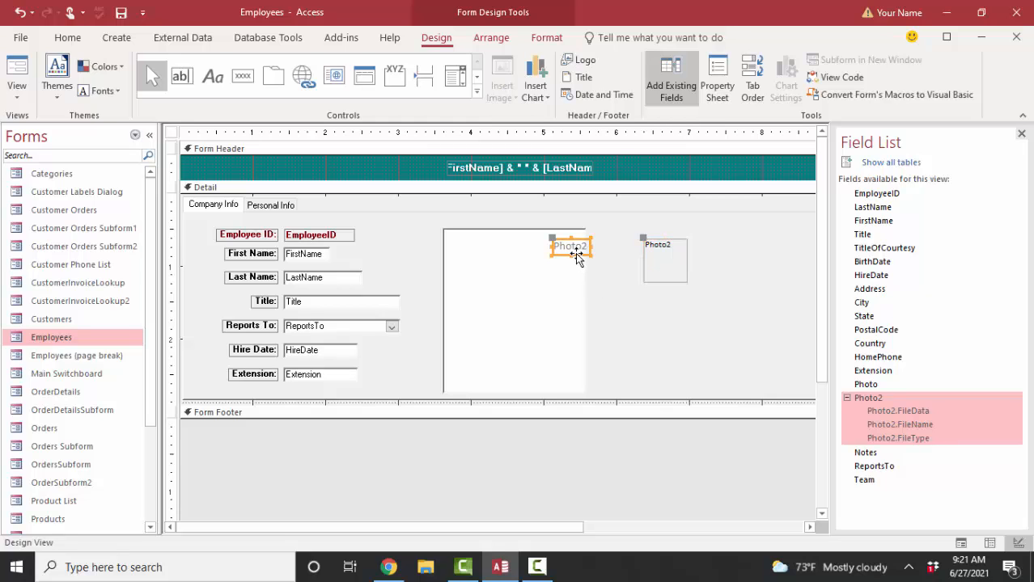
key("Delete")
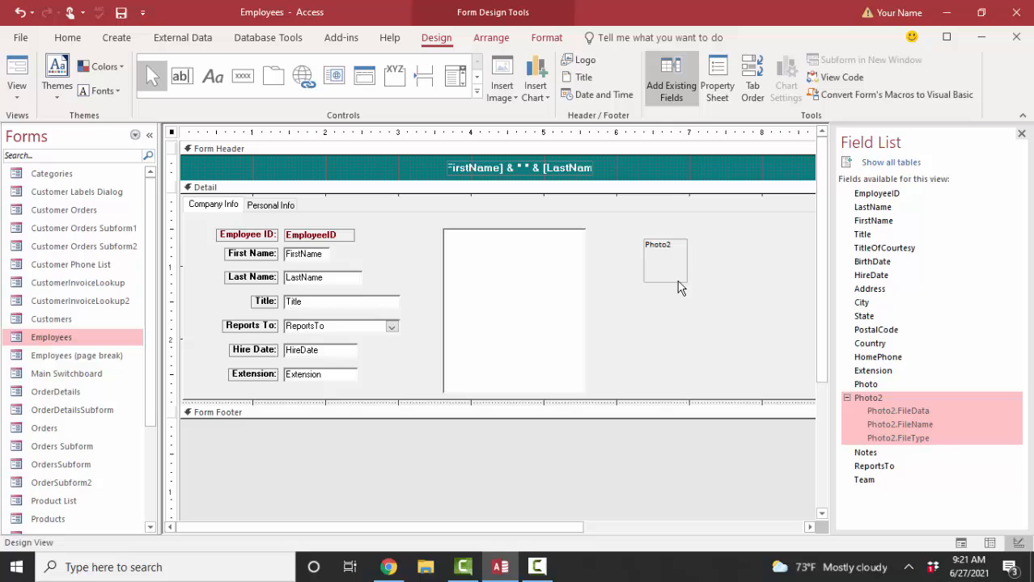
left_click(665, 261)
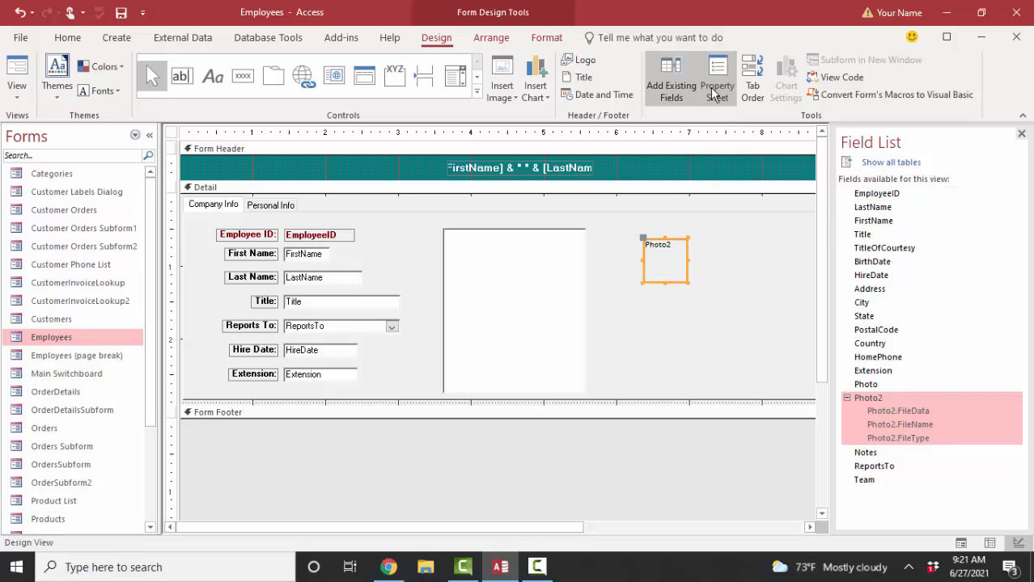
left_click(717, 77)
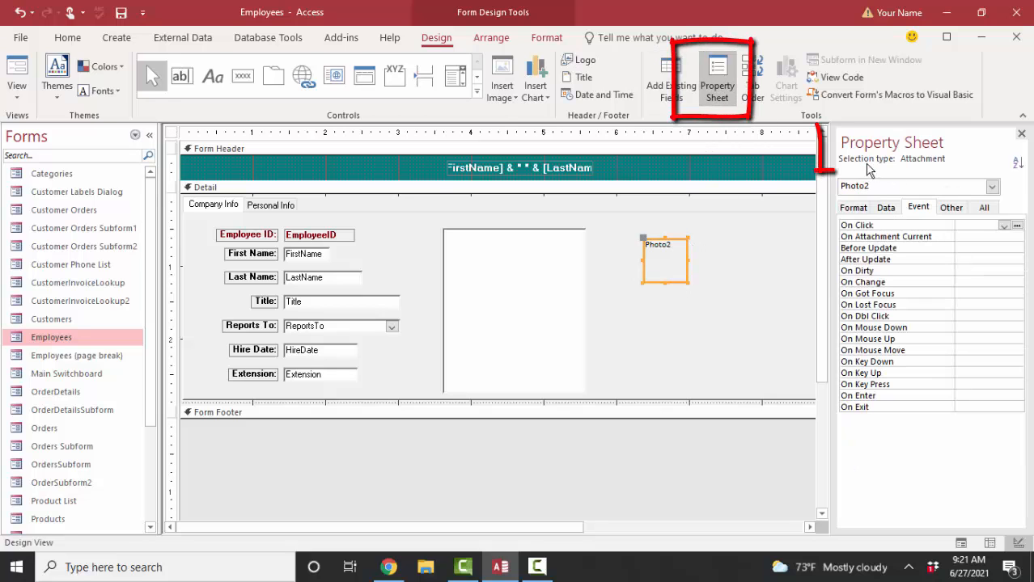
mouse_move(777, 259)
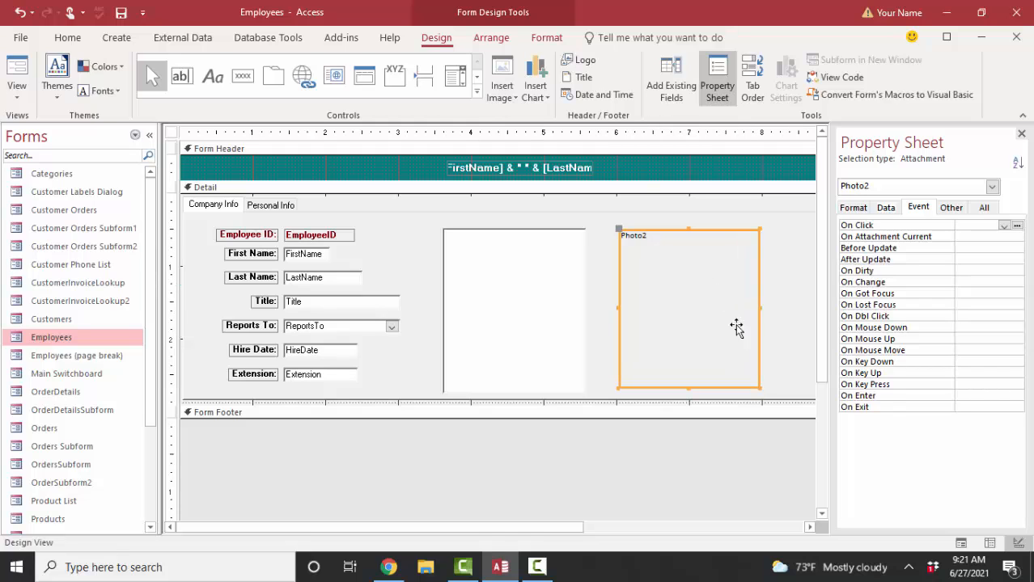
mouse_move(701, 329)
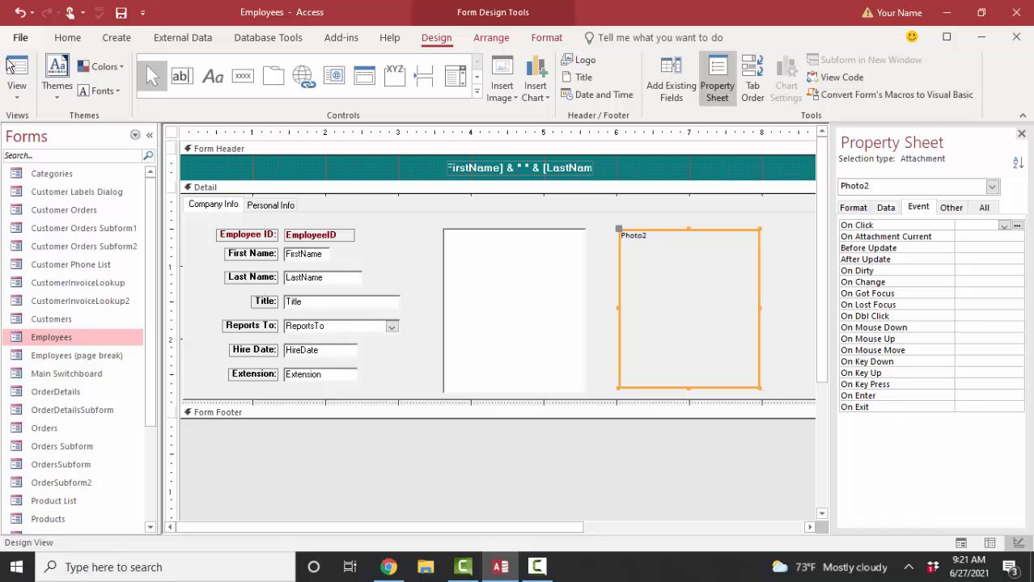
Switch to Form view and step to the next employee to see both photos.
left_click(16, 77)
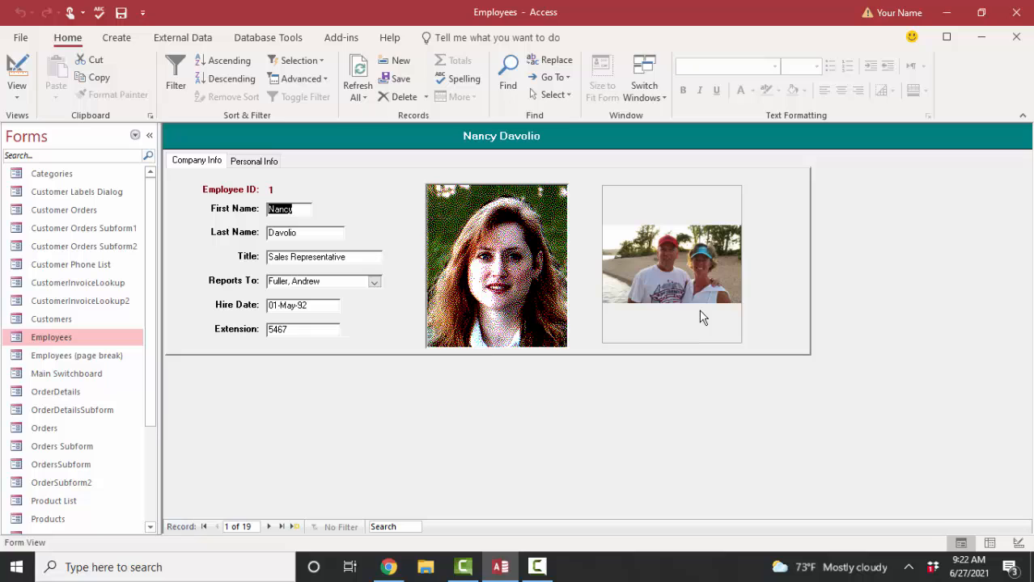
mouse_move(671, 316)
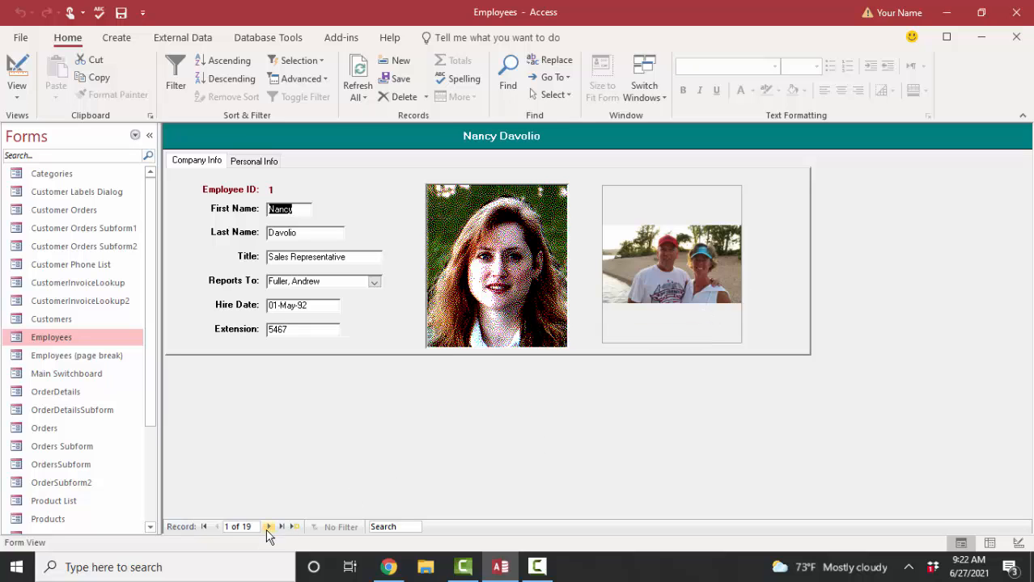
left_click(269, 527)
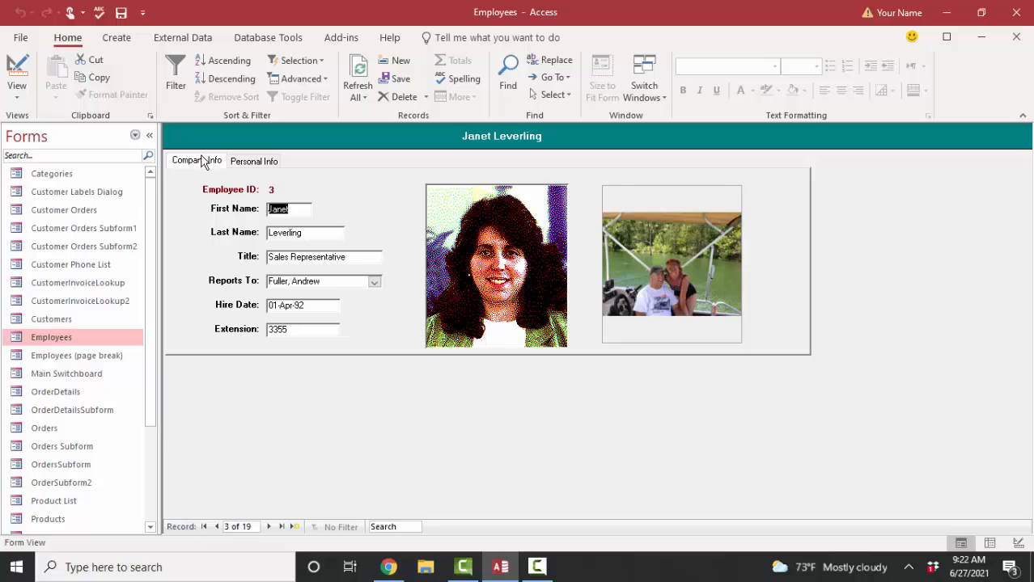